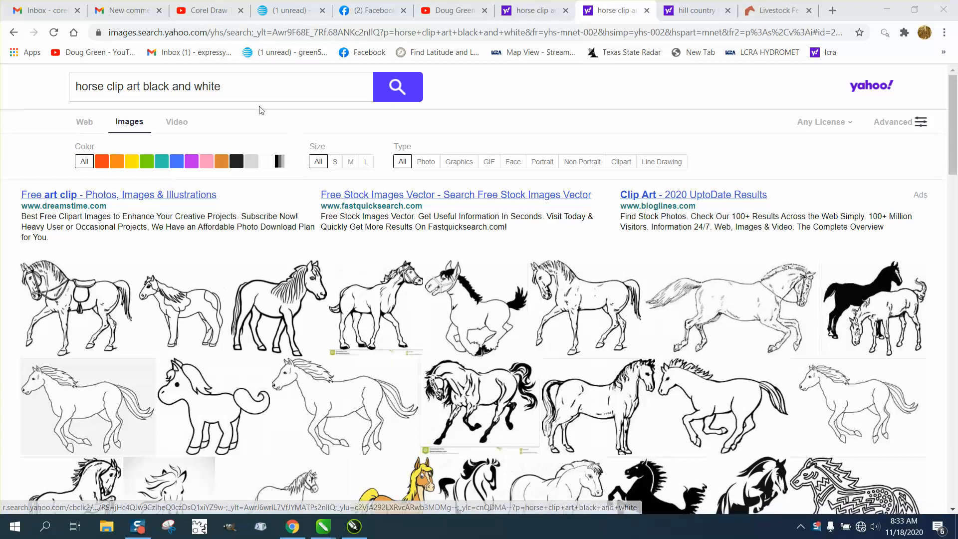
Step: Browse the Bitmaps menu's Outline Trace options, then close the menu
{"action": "left_click", "coordinate": [142, 87]}
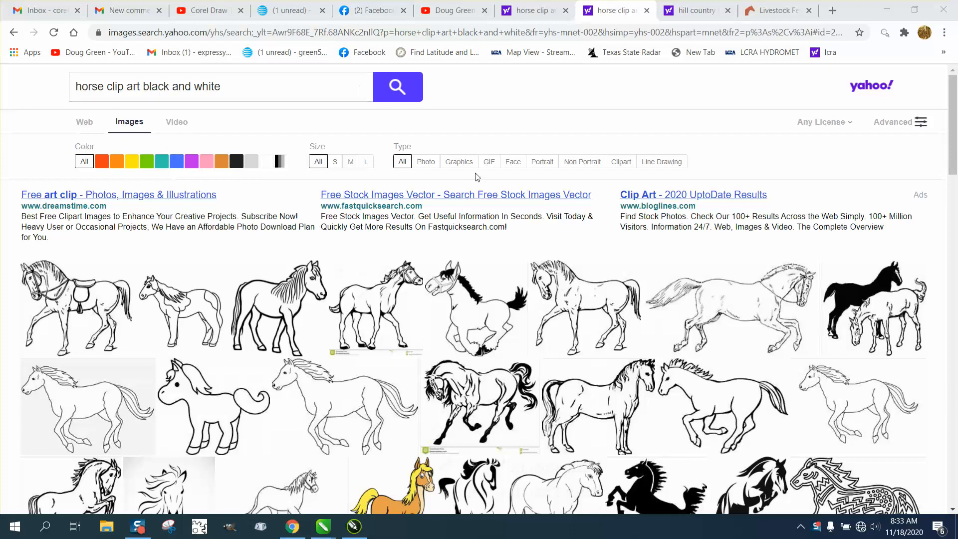
{"action": "scroll", "scroll_direction": "down", "scroll_amount": 3}
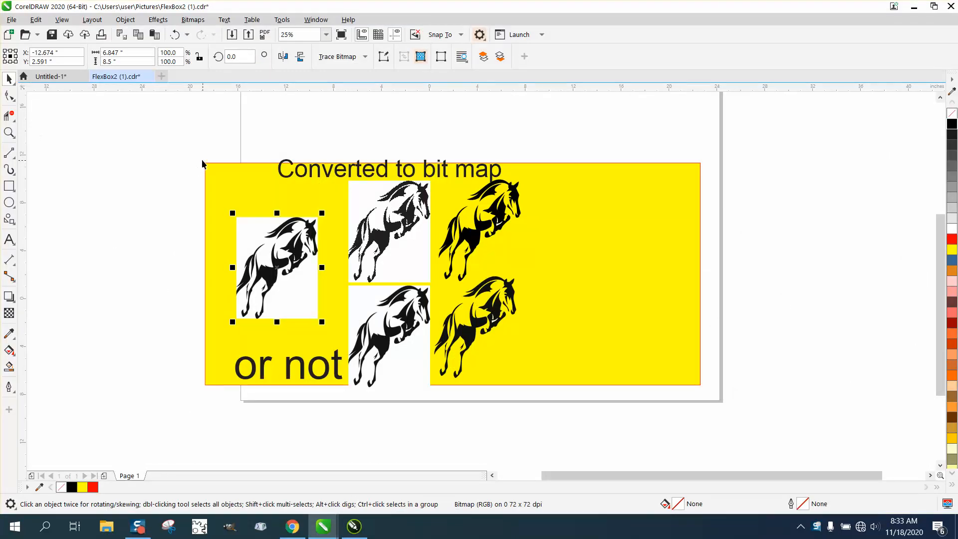
{"action": "left_click", "coordinate": [50, 76]}
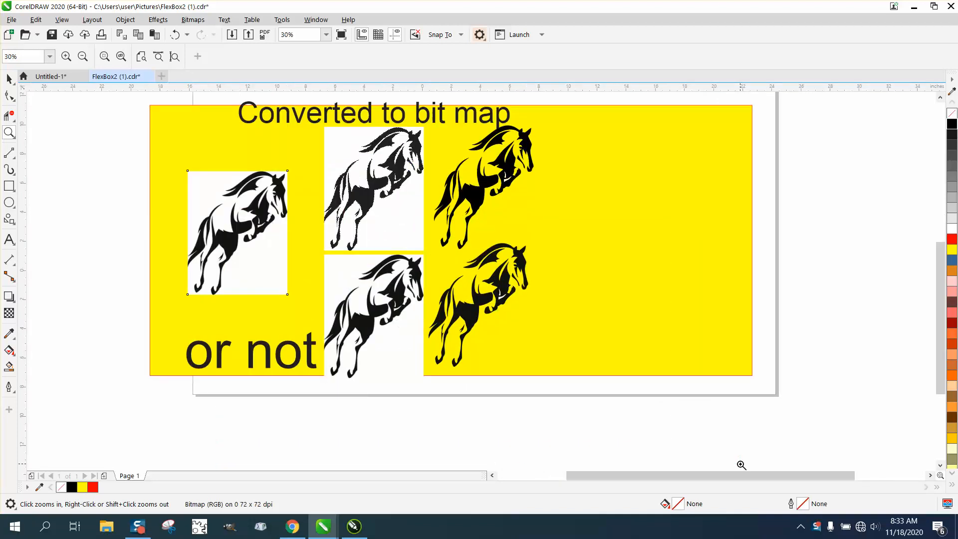
{"action": "left_click", "coordinate": [237, 232]}
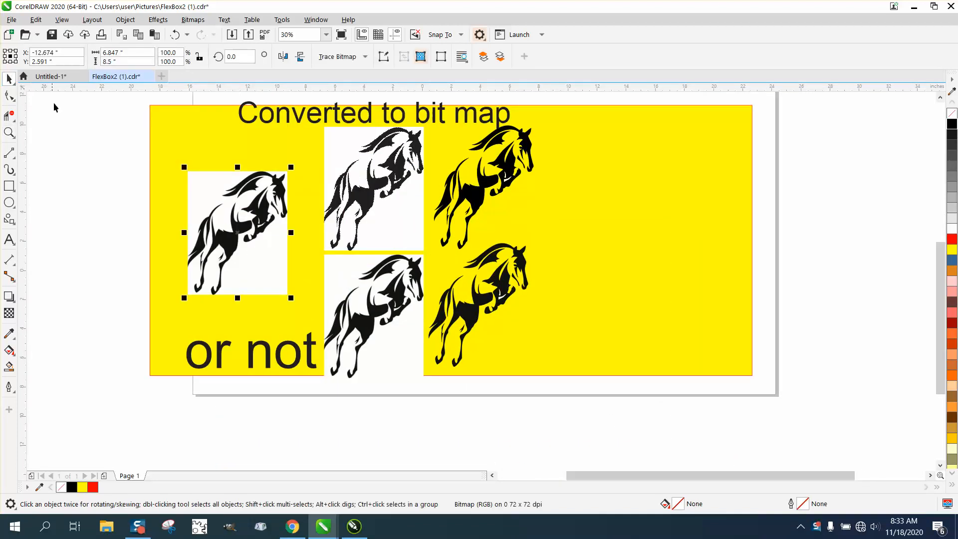
{"action": "mouse_move", "coordinate": [337, 56]}
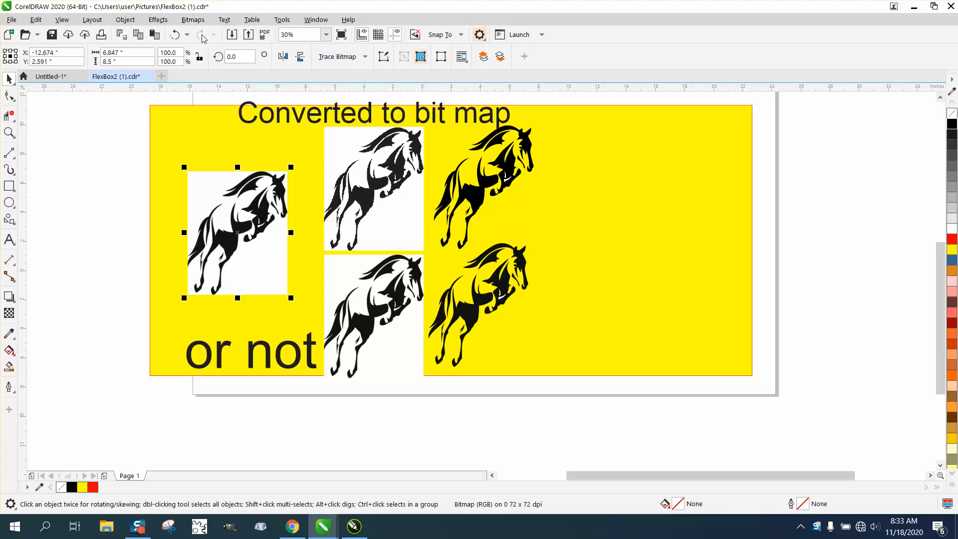
{"action": "mouse_move", "coordinate": [203, 38]}
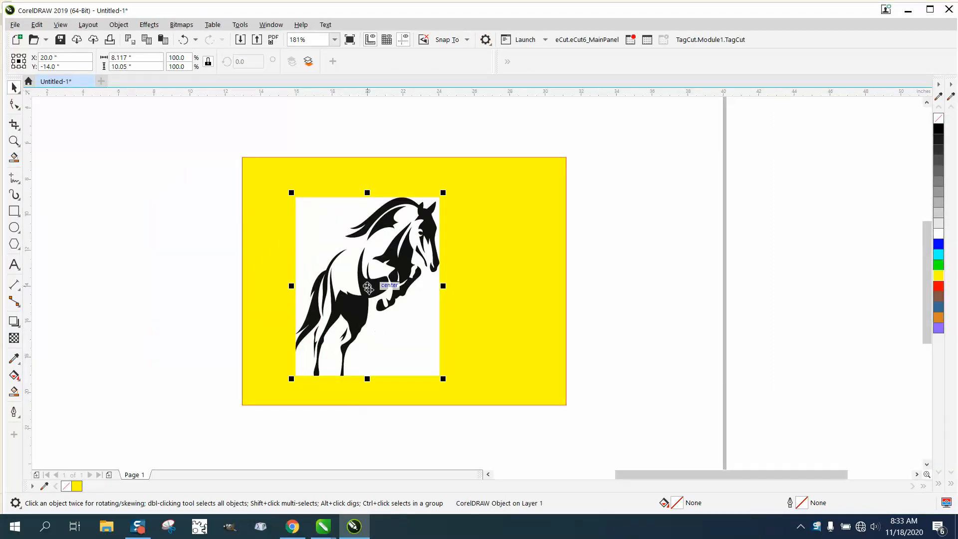
{"action": "left_click", "coordinate": [181, 24]}
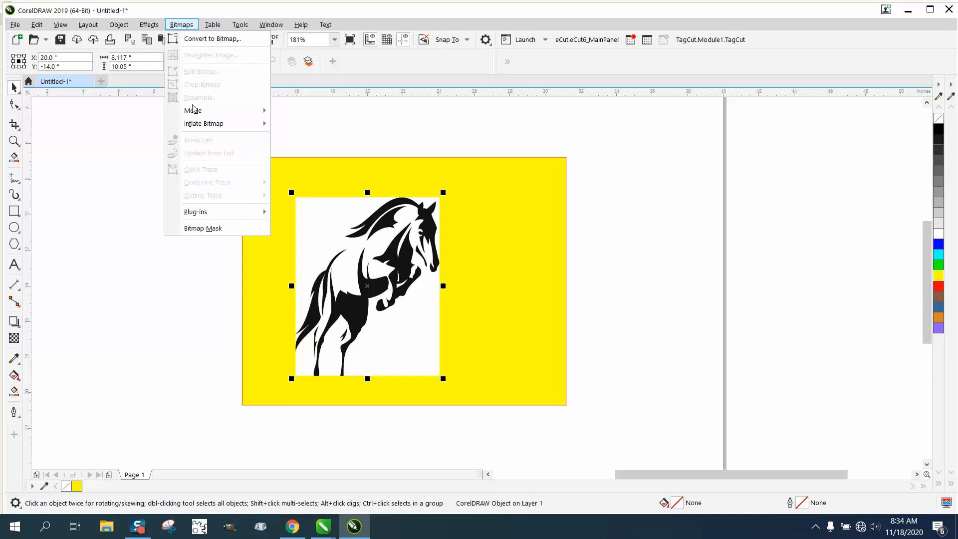
{"action": "mouse_move", "coordinate": [217, 38]}
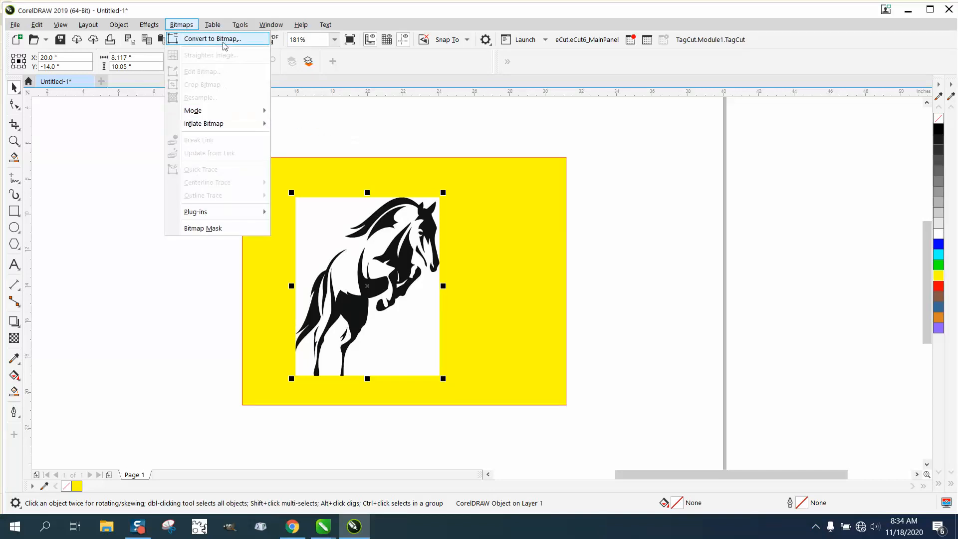
{"action": "mouse_move", "coordinate": [292, 306]}
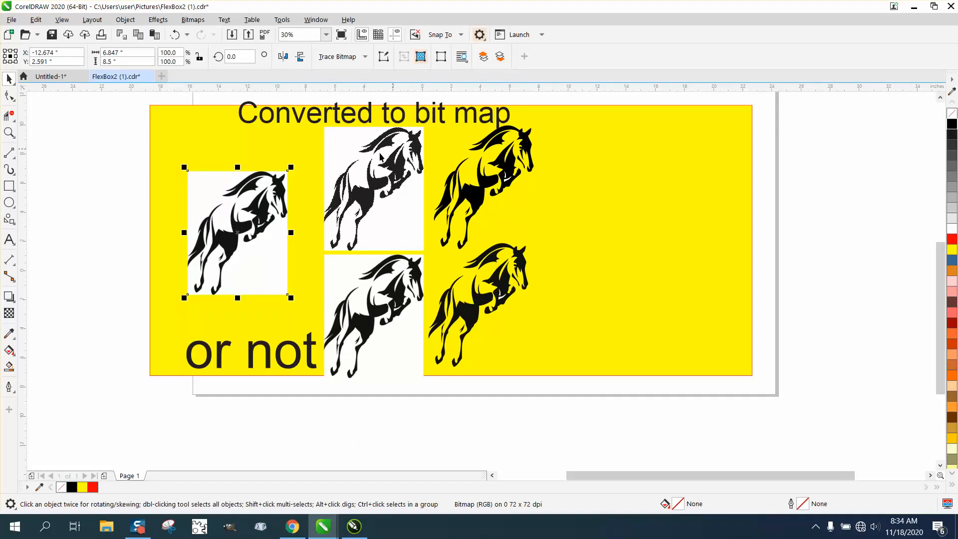
Step: Zoom in on the bitmap horse's mane, then back out to the lower pair of horses
{"action": "left_click", "coordinate": [9, 133]}
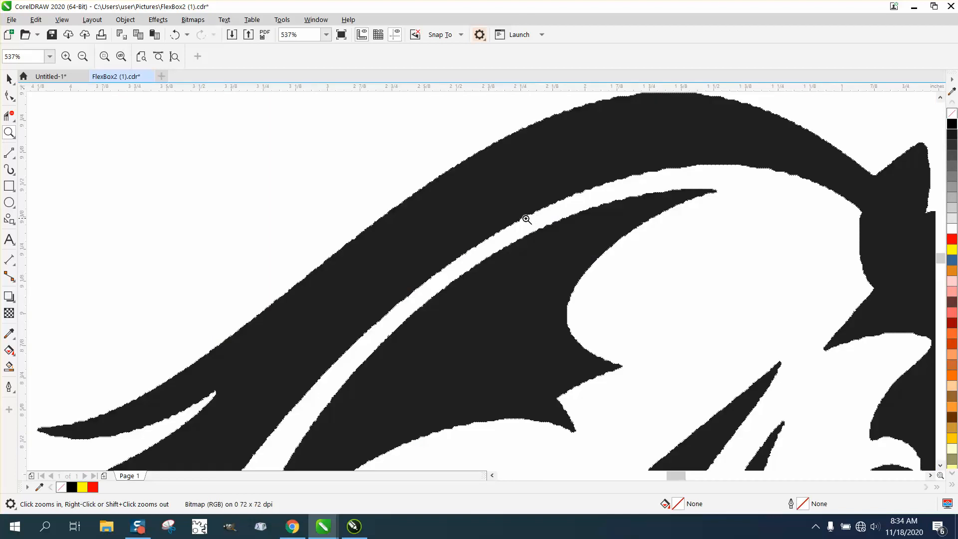
{"action": "left_click", "coordinate": [527, 219]}
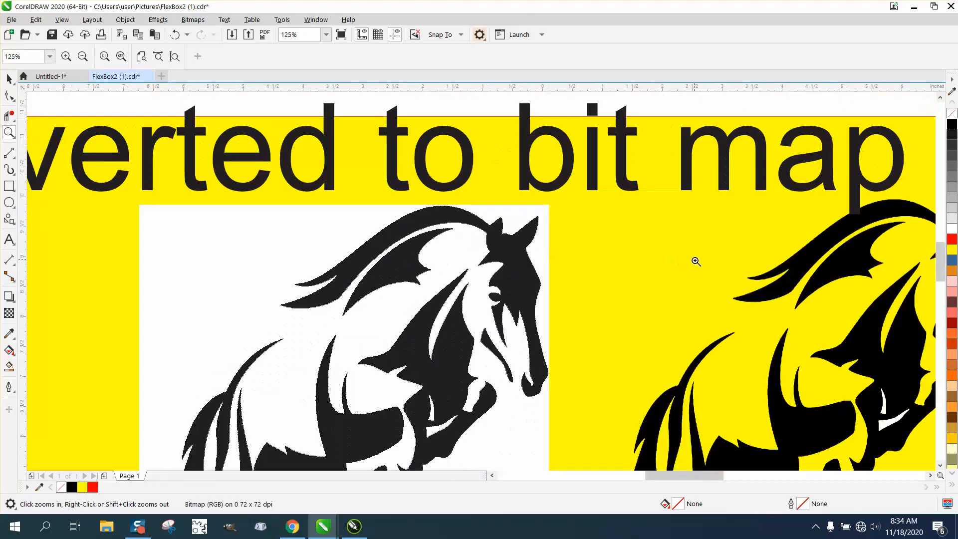
{"action": "left_click", "coordinate": [695, 261]}
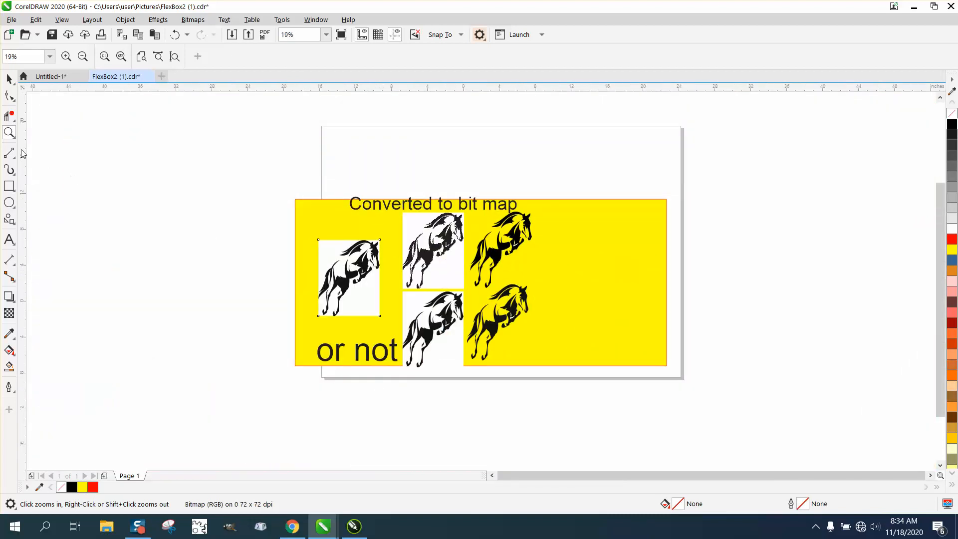
{"action": "left_click_drag", "start_coordinate": [406, 296], "coordinate": [494, 360]}
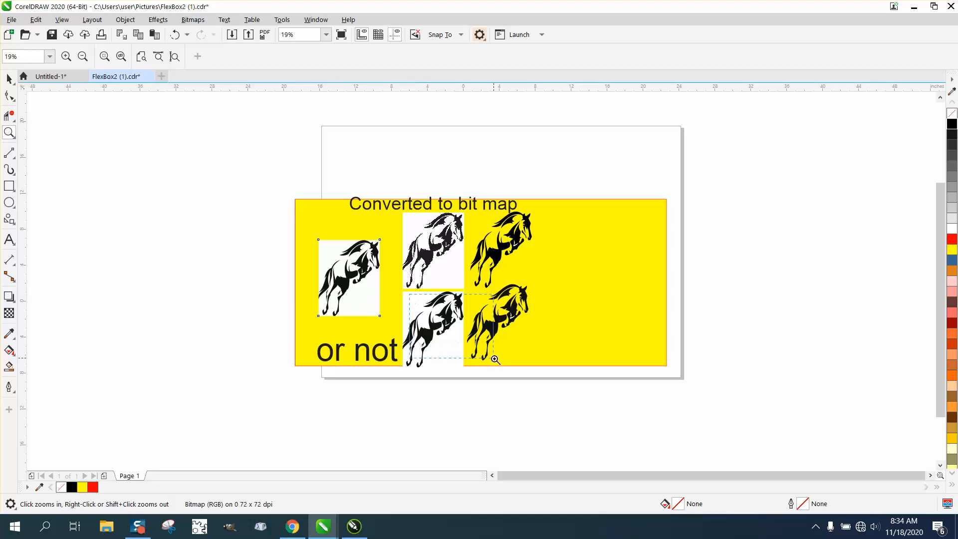
{"action": "left_click", "coordinate": [493, 359]}
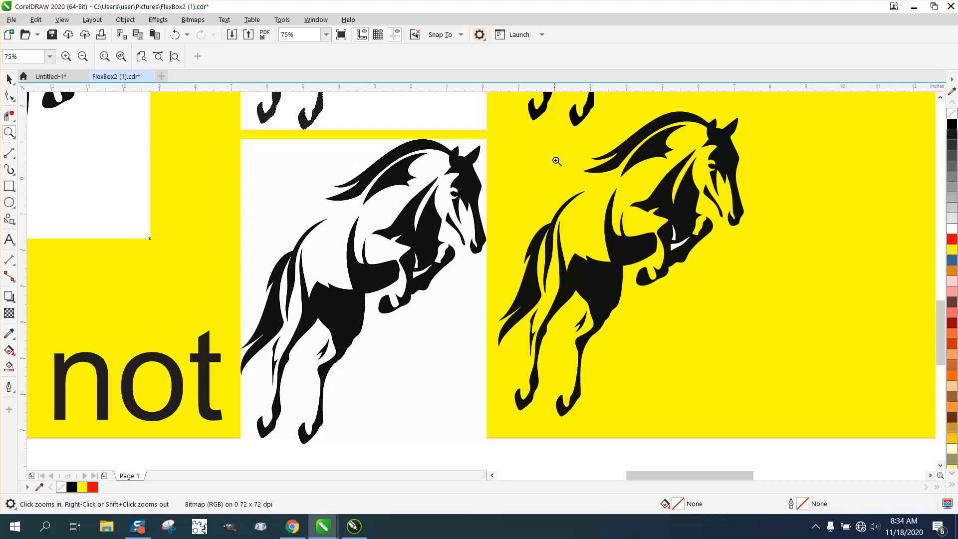
Step: With the Pick tool, select the yellow background, the traced horse group and the monochrome bitmap
{"action": "left_click", "coordinate": [555, 161]}
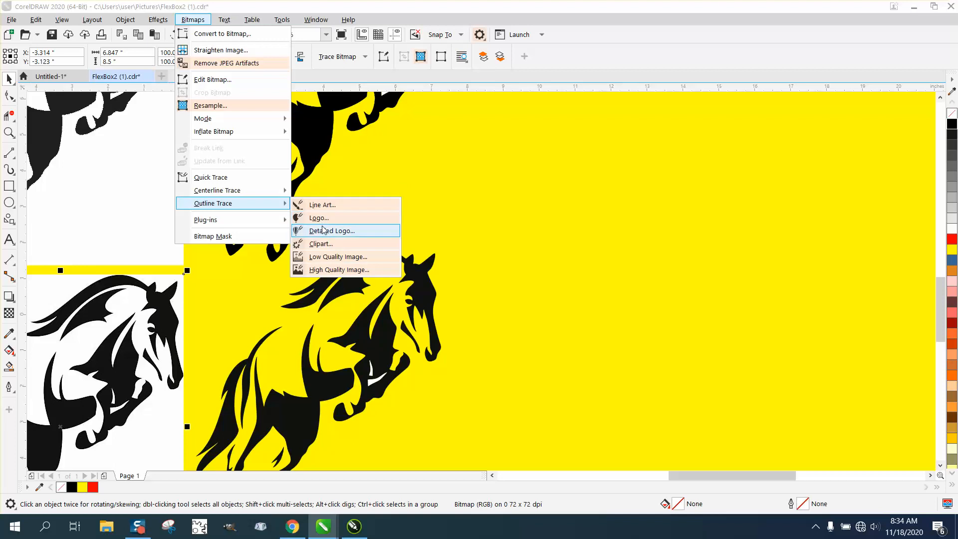
{"action": "mouse_move", "coordinate": [432, 209]}
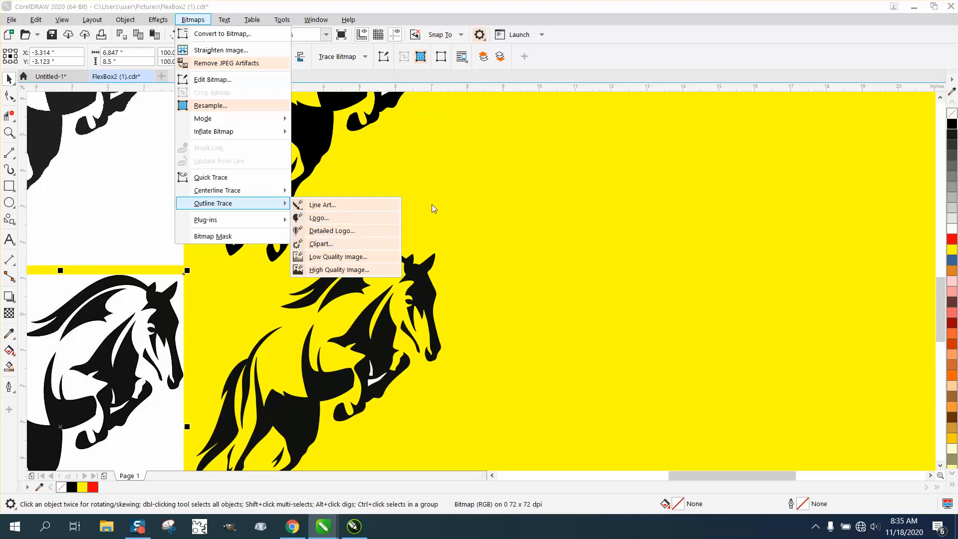
{"action": "left_click", "coordinate": [433, 208]}
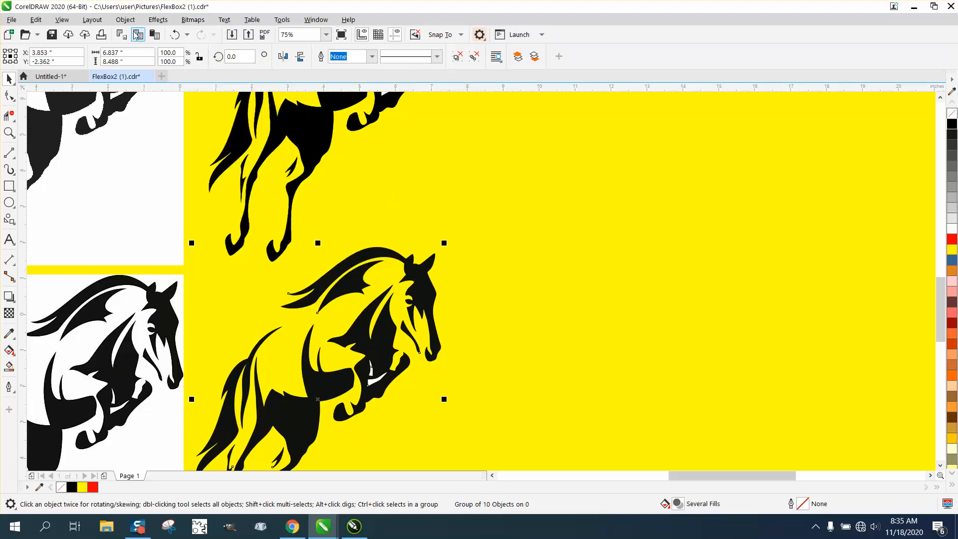
{"action": "left_click", "coordinate": [125, 19]}
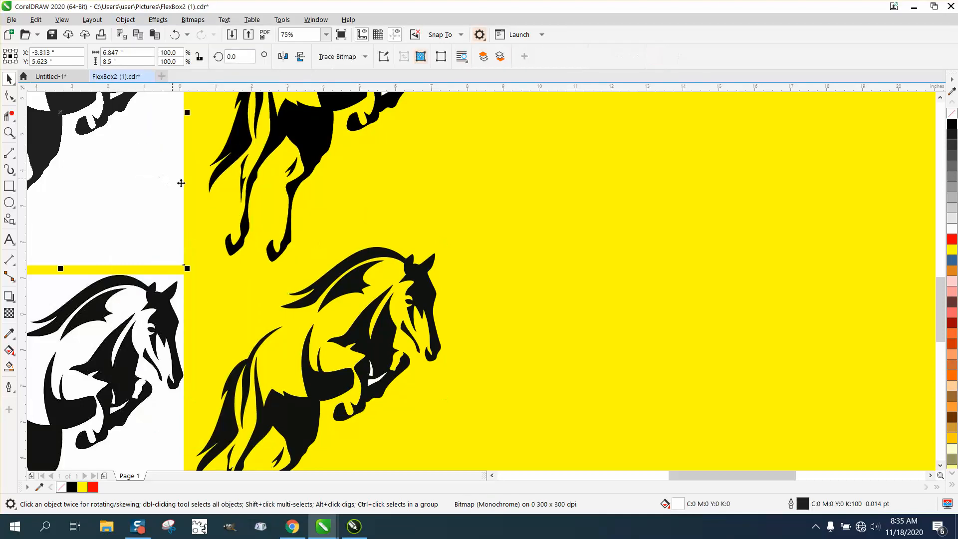
{"action": "mouse_move", "coordinate": [383, 359]}
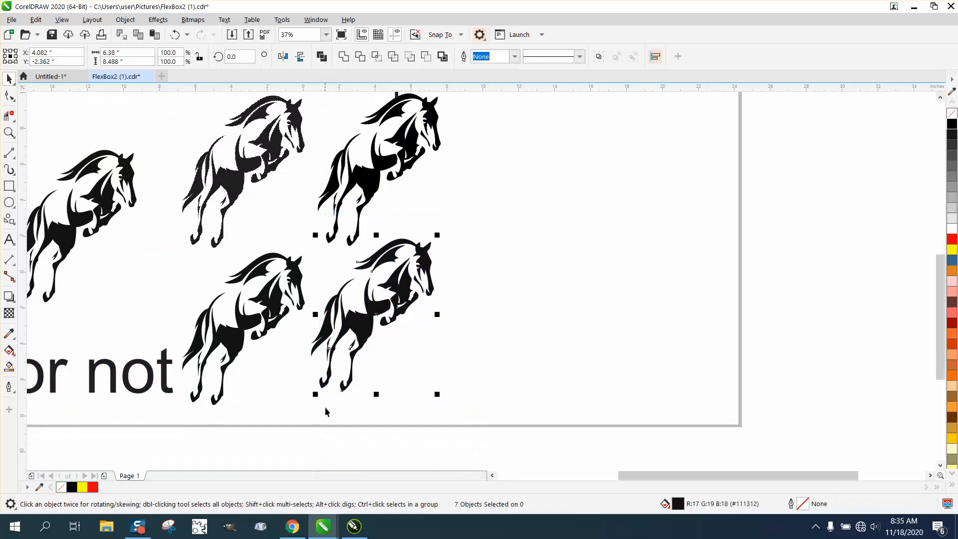
Step: Drag the lower-right horse further right and move a horse bitmap to a new spot
{"action": "left_click_drag", "start_coordinate": [375, 314], "coordinate": [536, 314]}
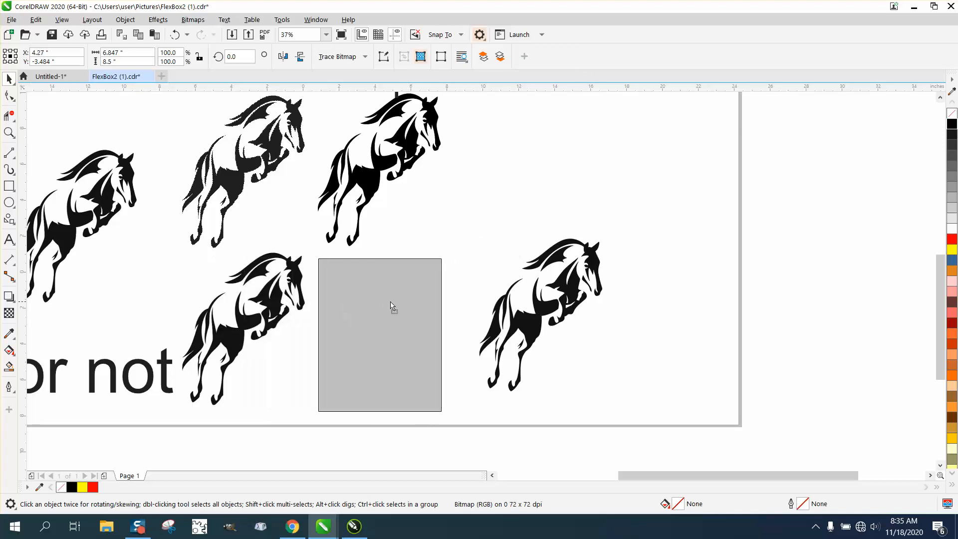
{"action": "left_click_drag", "start_coordinate": [379, 306], "coordinate": [256, 300]}
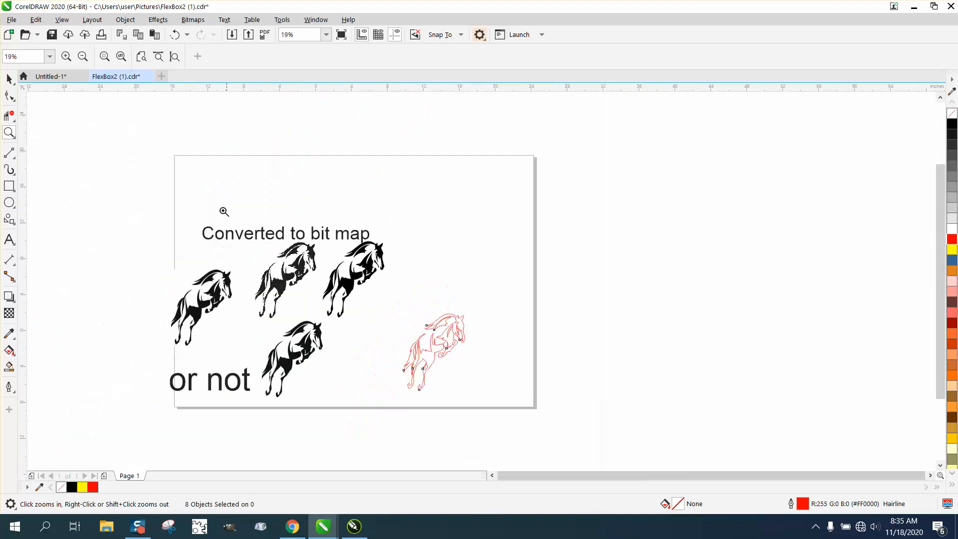
{"action": "left_click", "coordinate": [223, 212]}
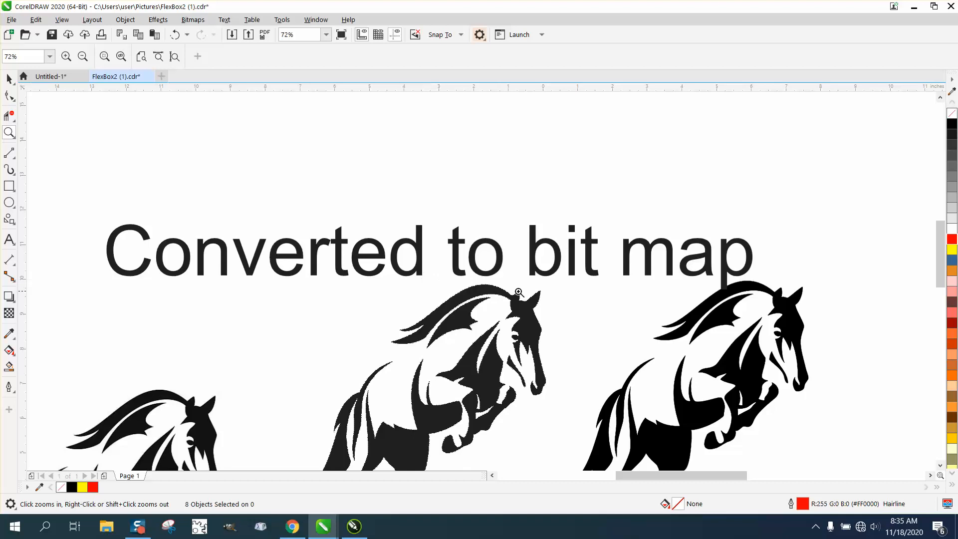